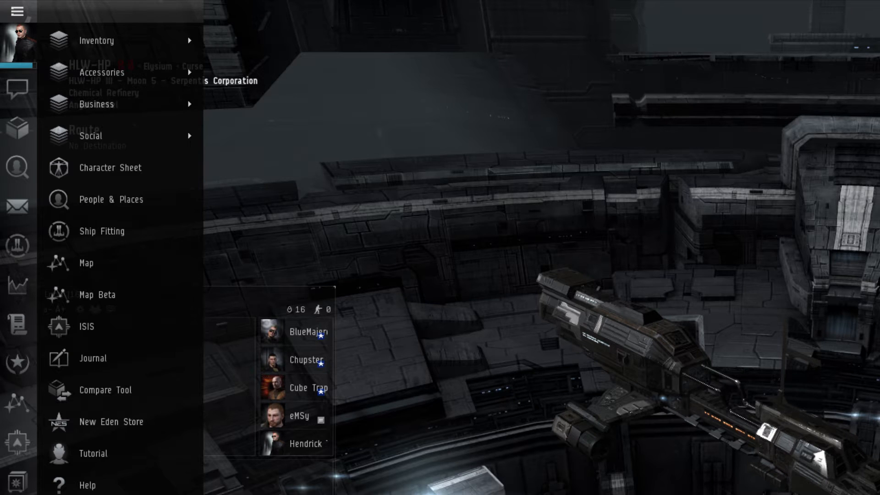
mouse_move(97, 39)
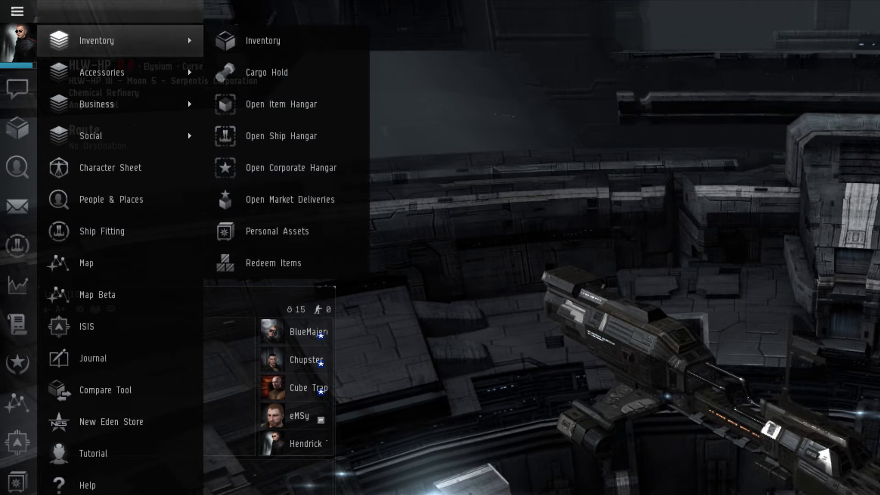
mouse_move(263, 40)
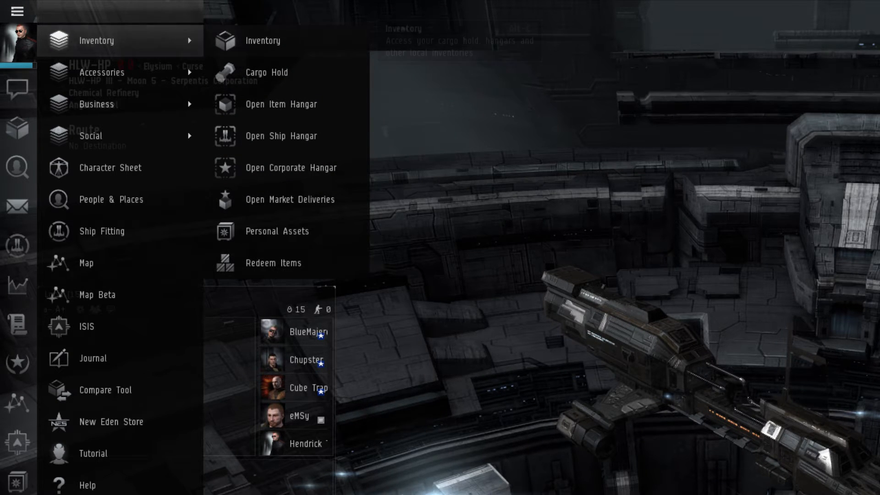
mouse_move(264, 41)
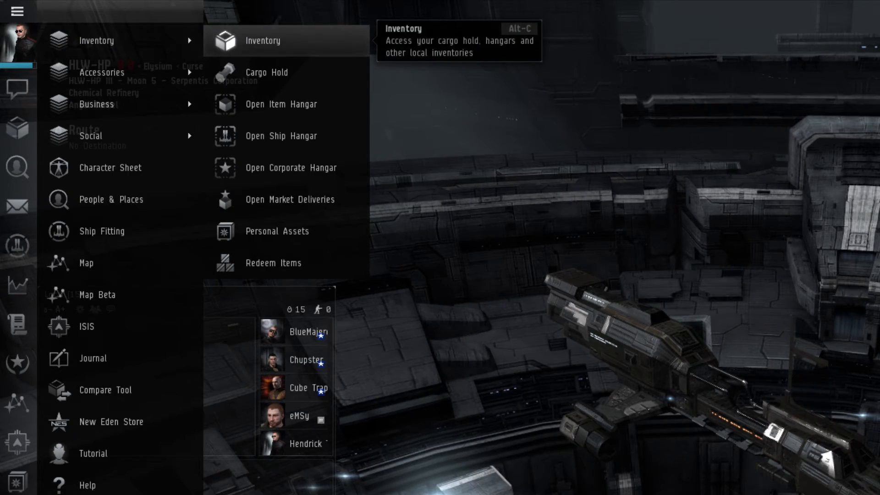
Expand the Neocom Inventory submenu showing Cargo Hold, Item Hangar and Personal Assets
click(263, 40)
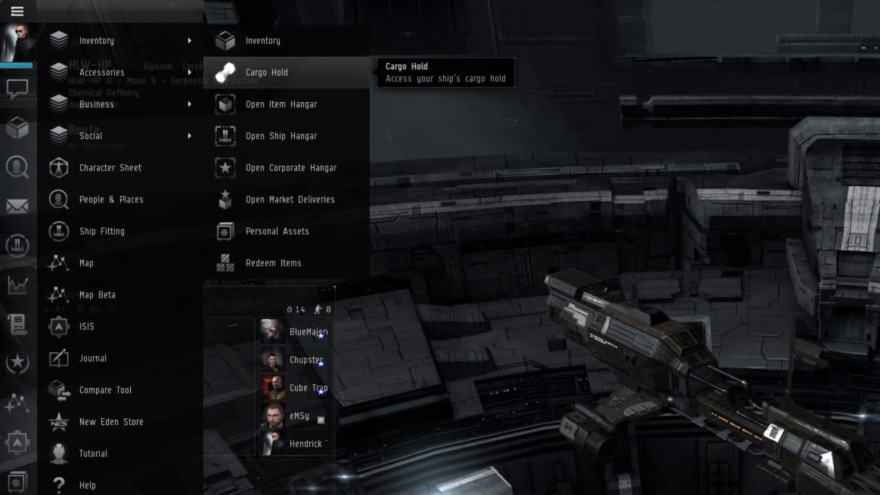
click(267, 71)
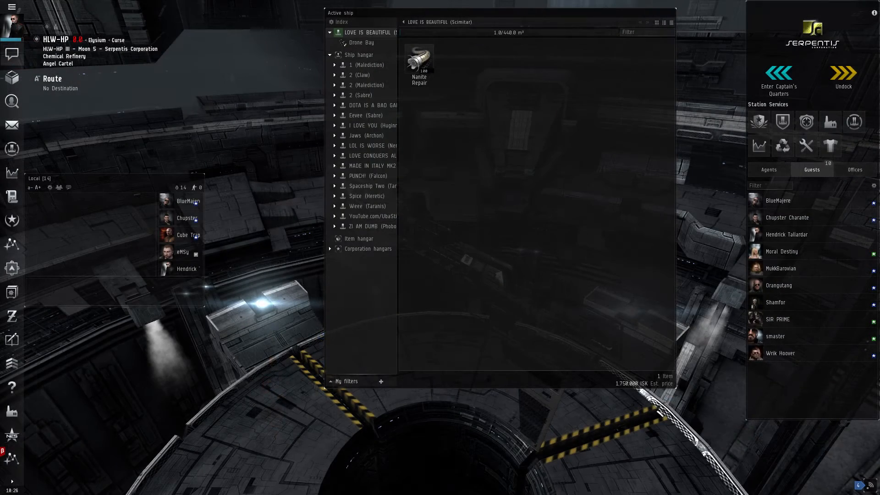
click(10, 8)
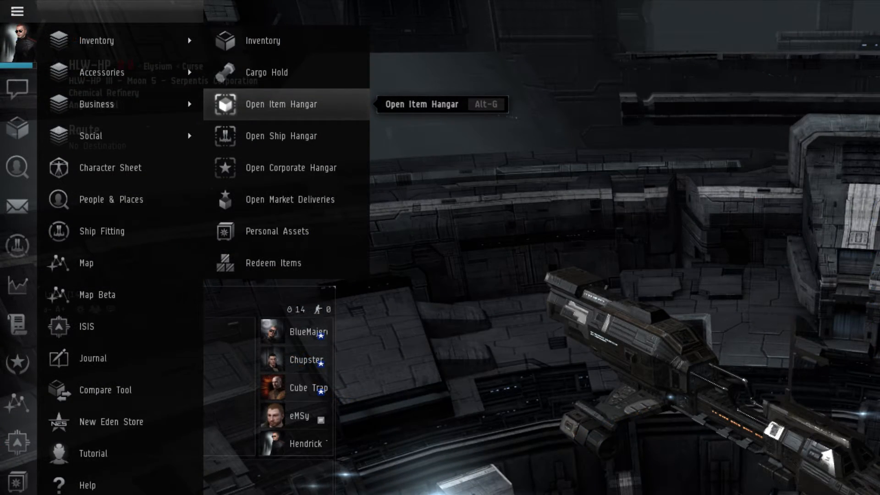
click(283, 104)
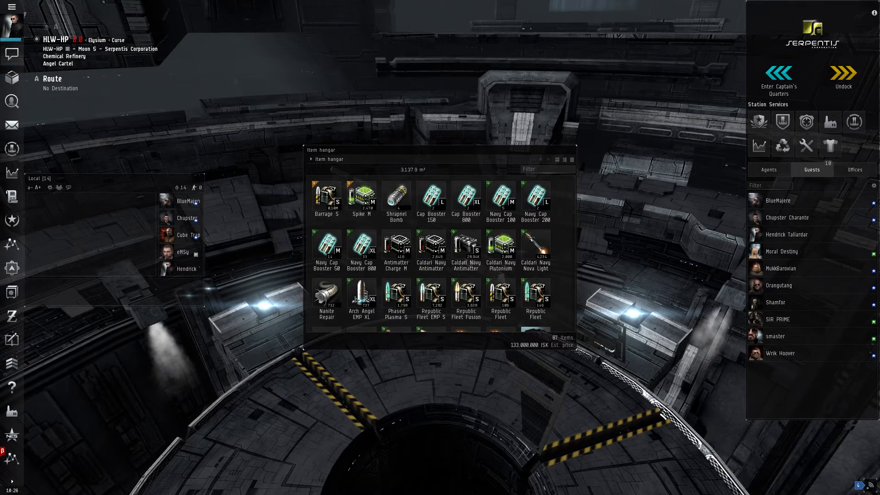
click(12, 11)
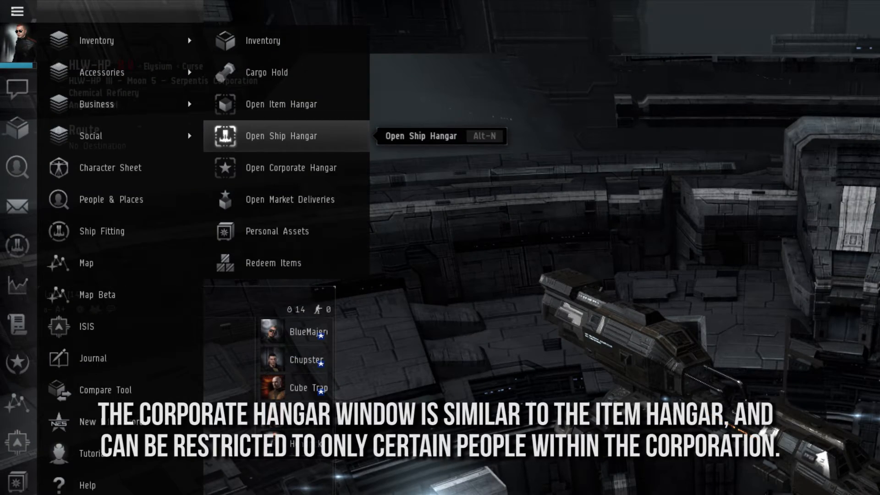
click(282, 136)
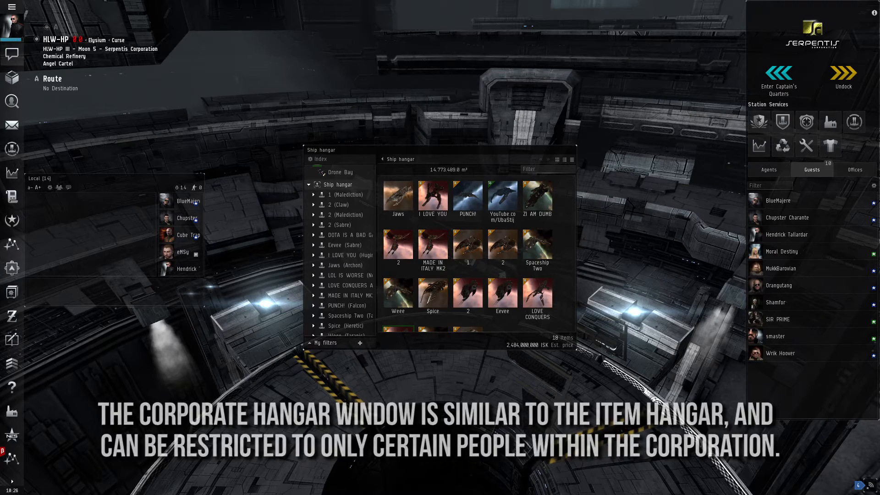
click(17, 11)
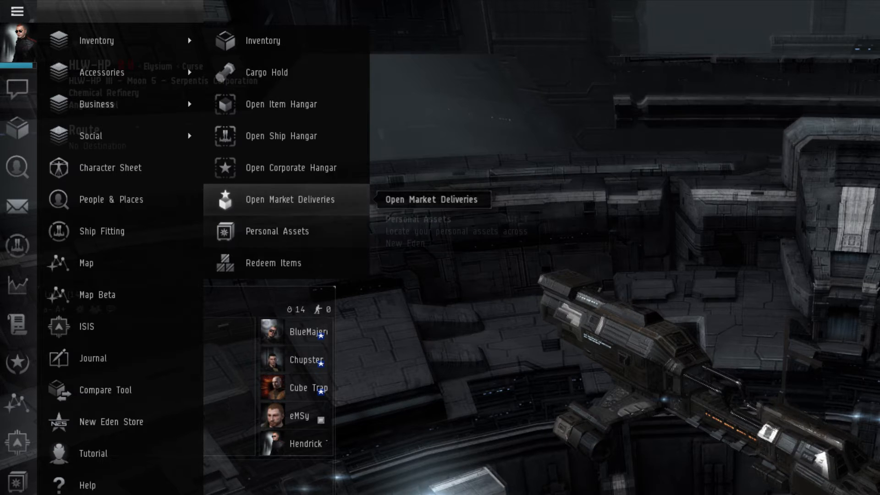
mouse_move(277, 231)
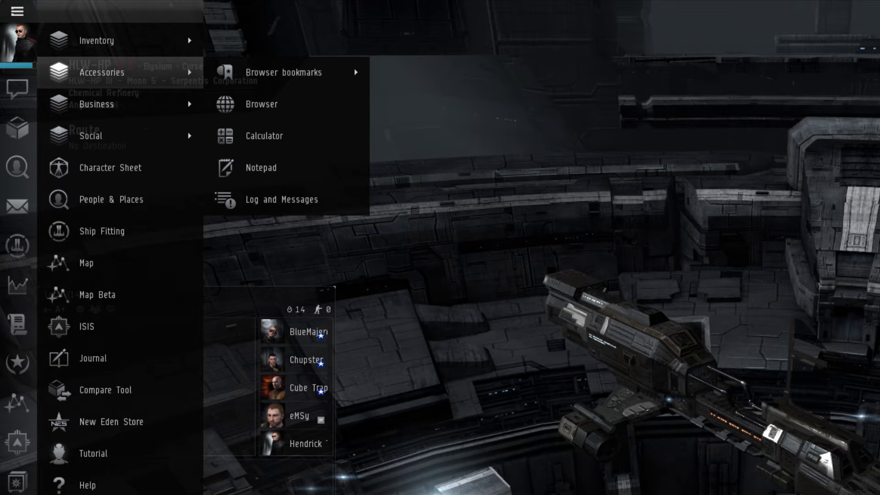
mouse_move(285, 71)
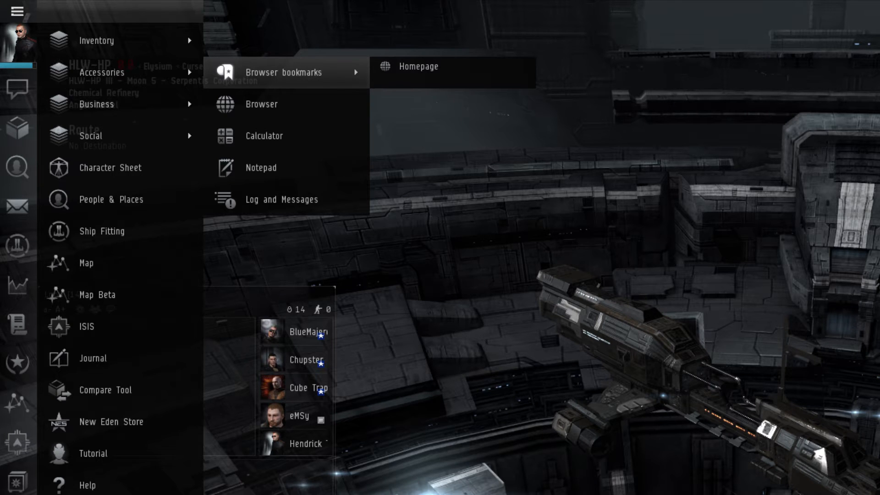
mouse_move(262, 103)
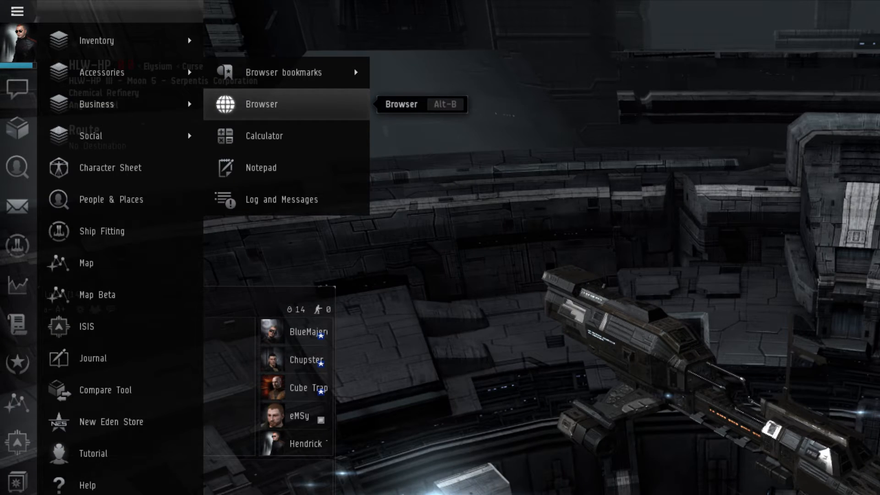
click(262, 103)
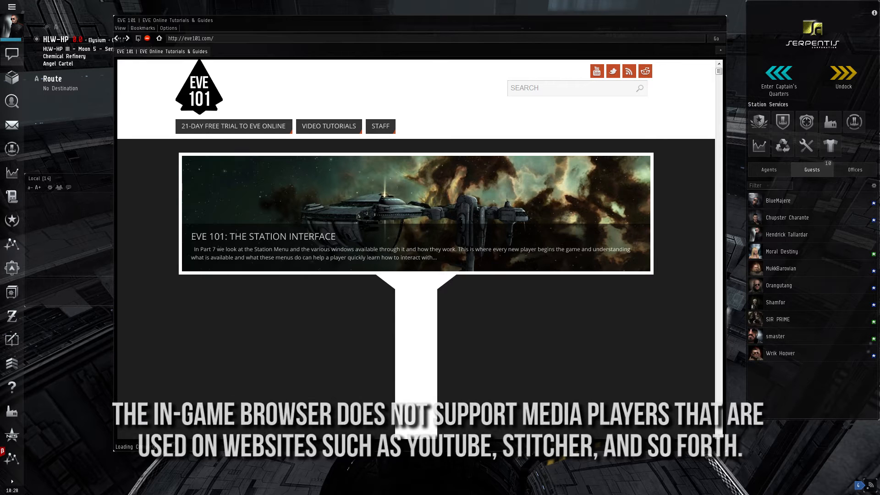
click(12, 8)
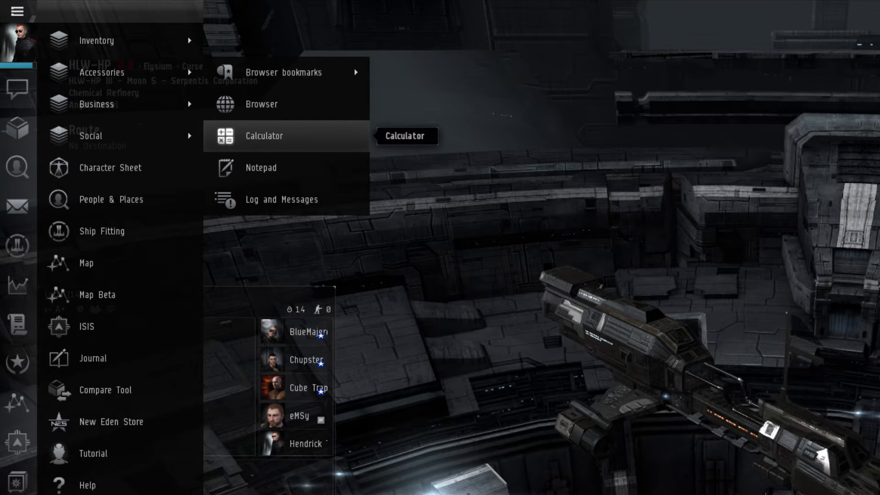
mouse_move(259, 167)
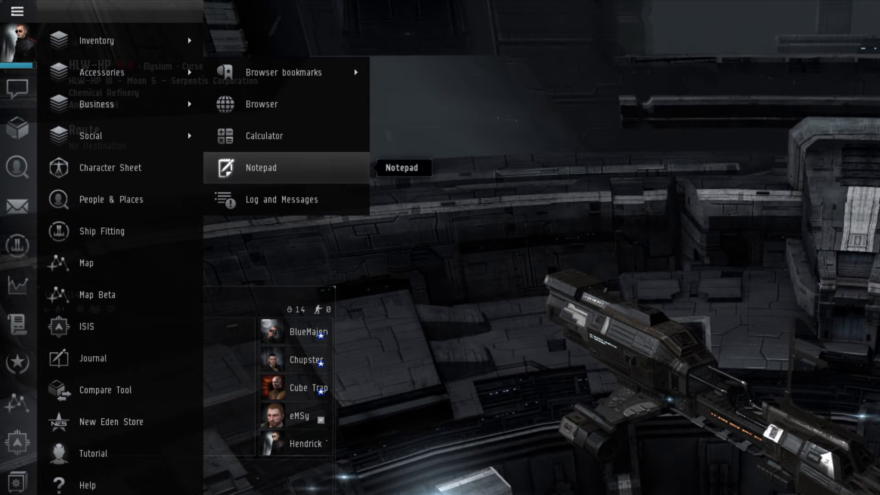
mouse_move(281, 199)
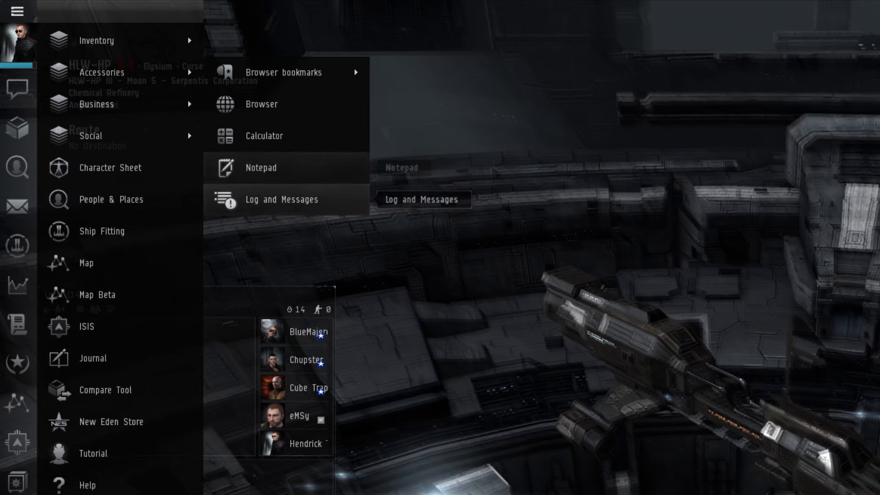
mouse_move(281, 199)
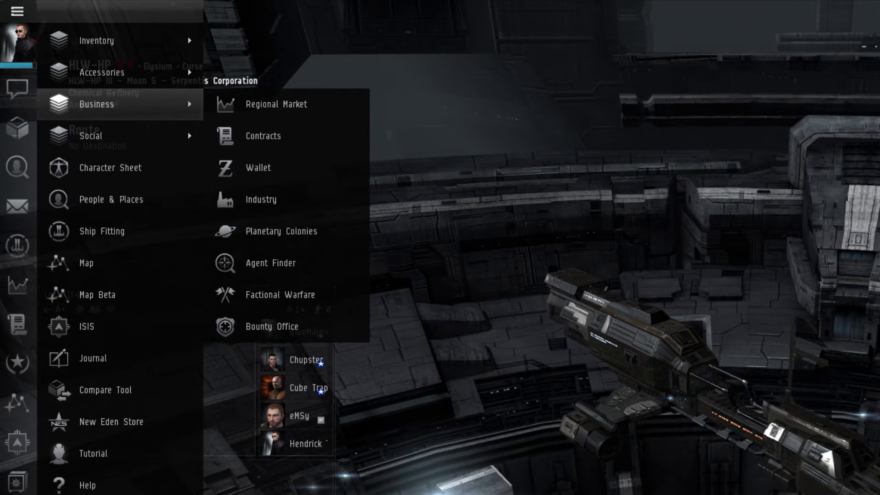
Bring up My Contracts Start Page from the Business submenu
click(276, 104)
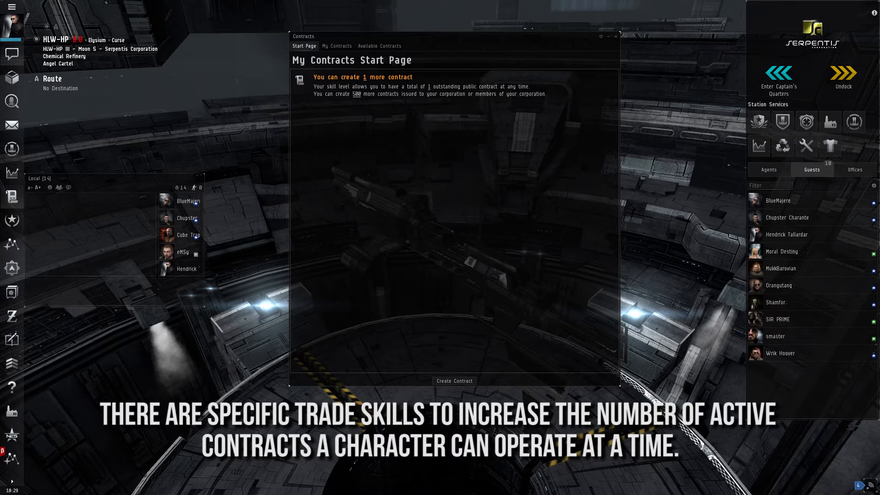
click(455, 380)
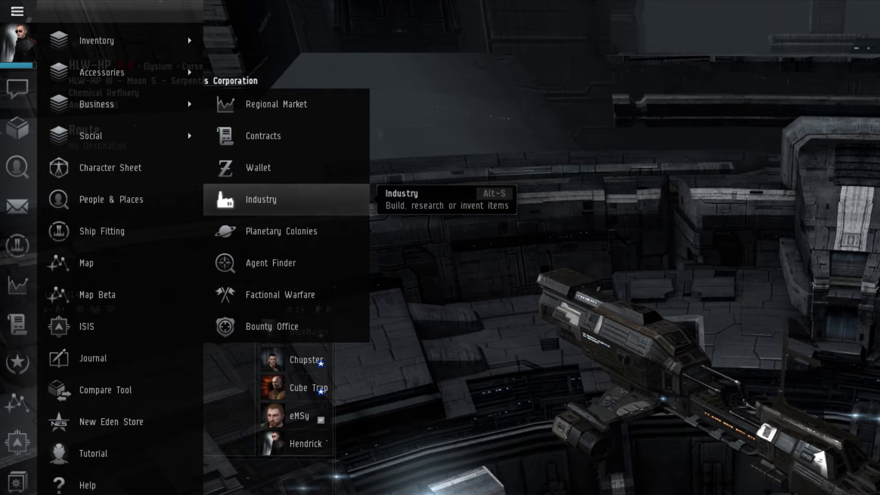
mouse_move(283, 231)
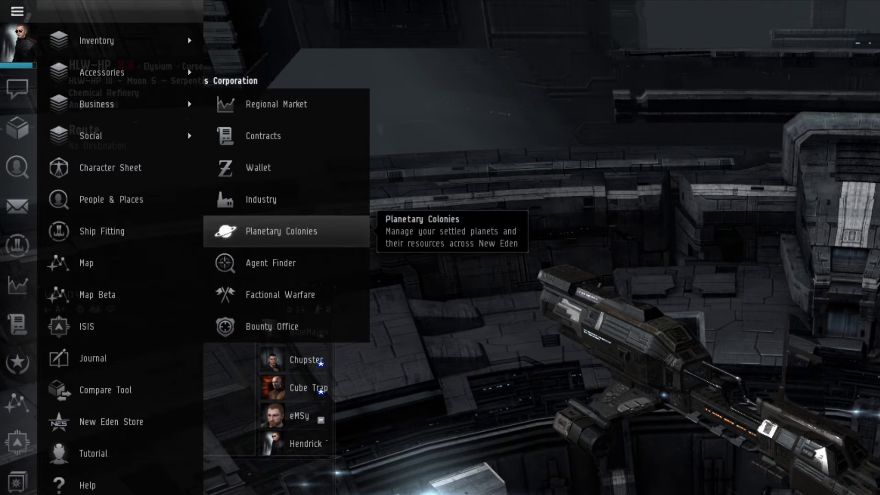
mouse_move(269, 263)
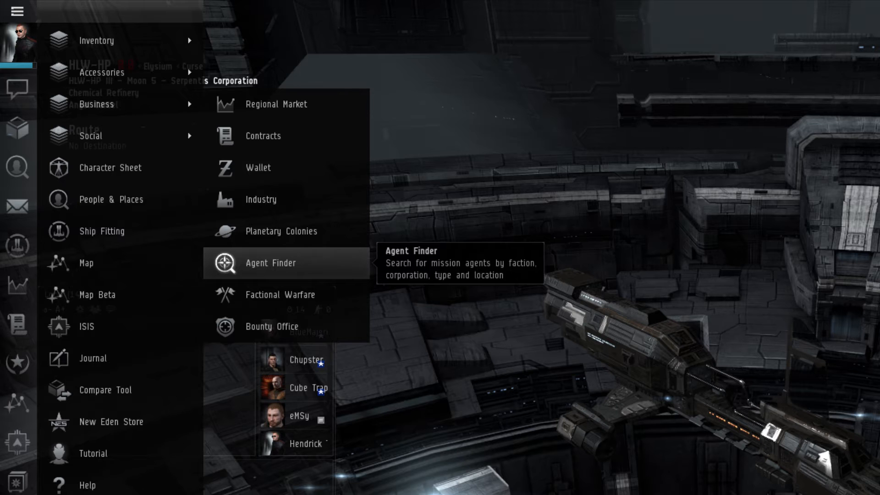
mouse_move(280, 294)
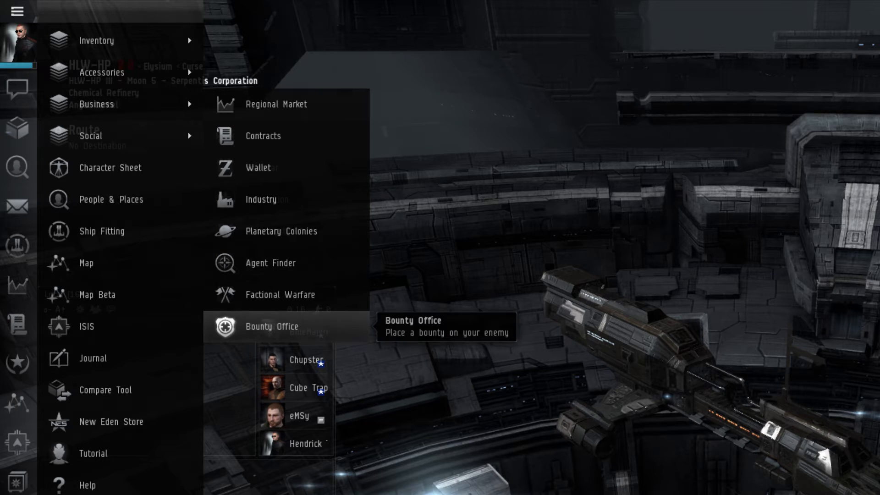
mouse_move(90, 135)
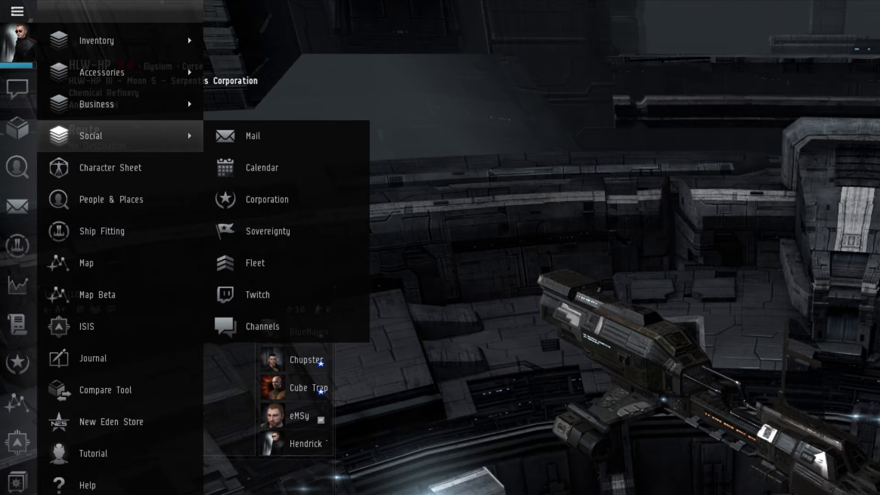
View the event calendar from the Social submenu and return to the Neocom menu
click(252, 135)
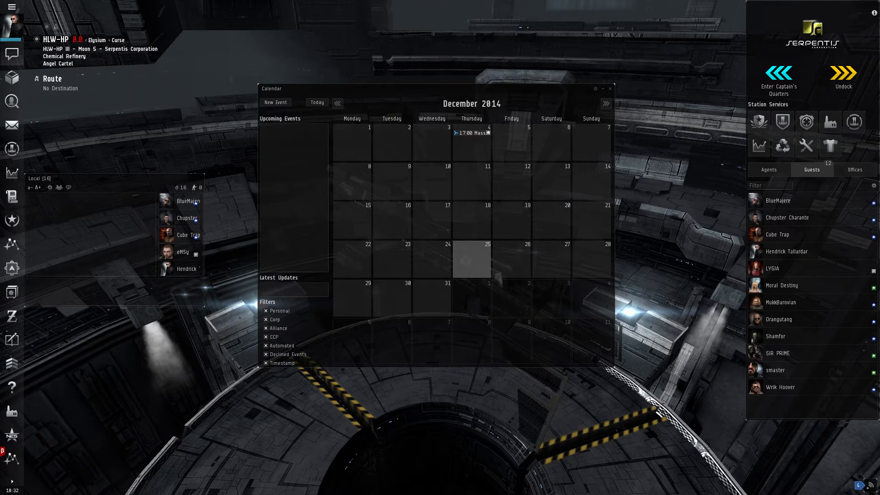
click(12, 10)
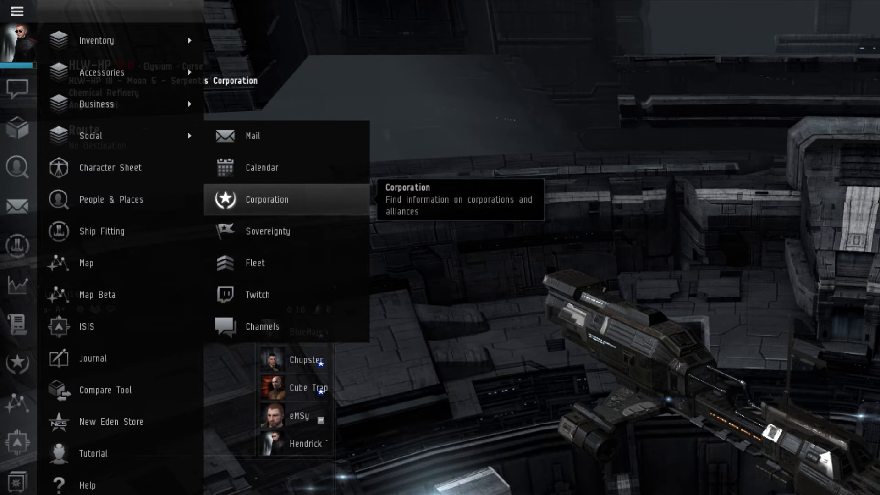
View the Habitual Euthanasia corporation details and return to the Neocom menu
click(267, 199)
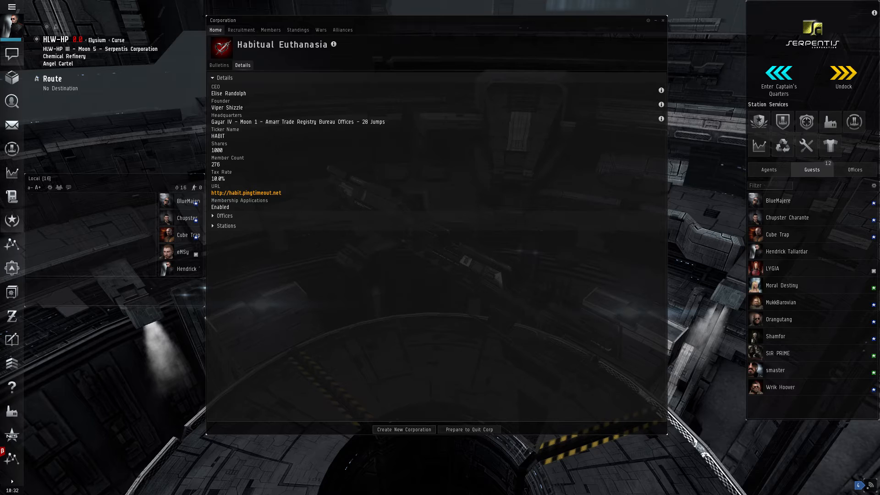
click(9, 7)
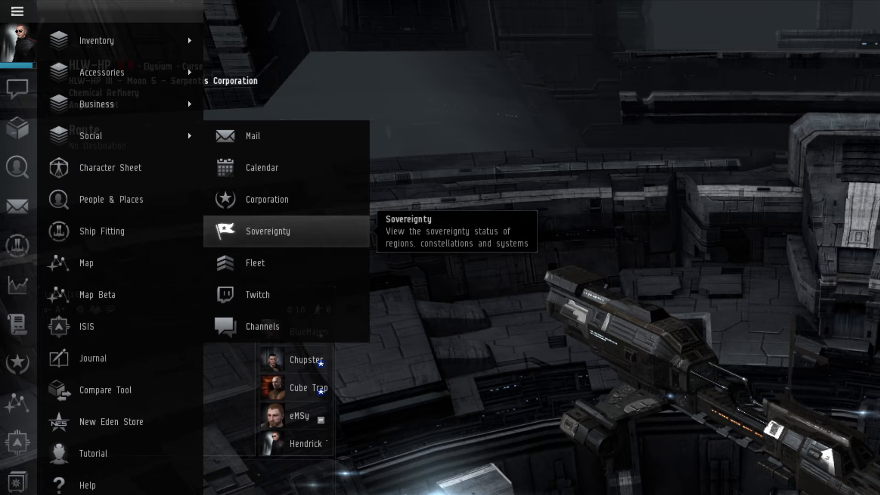
Check HLW-HP sovereignty status, then launch the Fleet Finder from the Social submenu
click(267, 231)
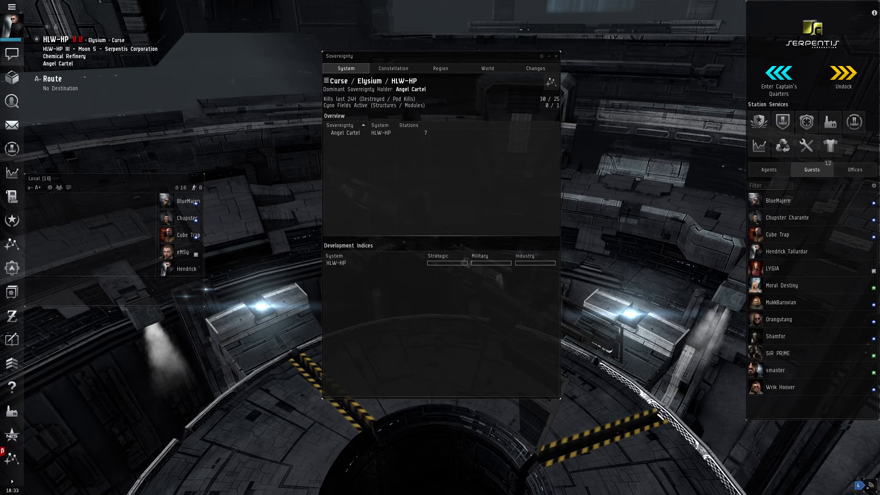
click(11, 7)
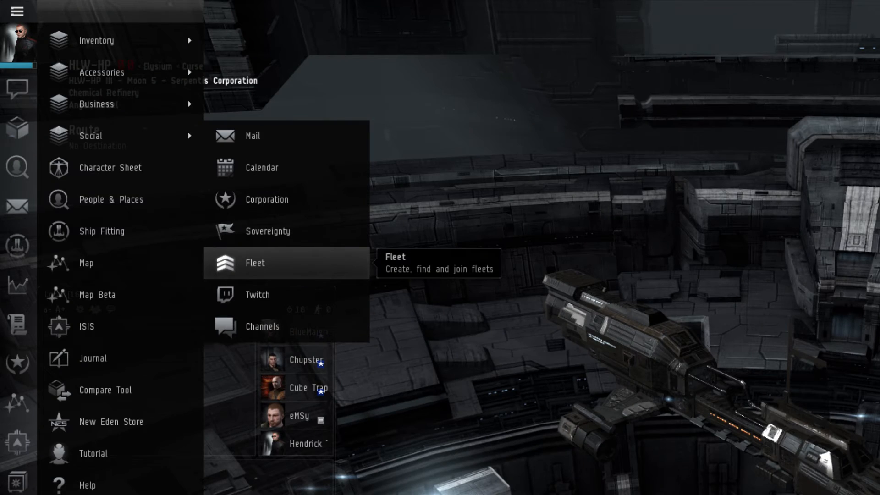
click(254, 263)
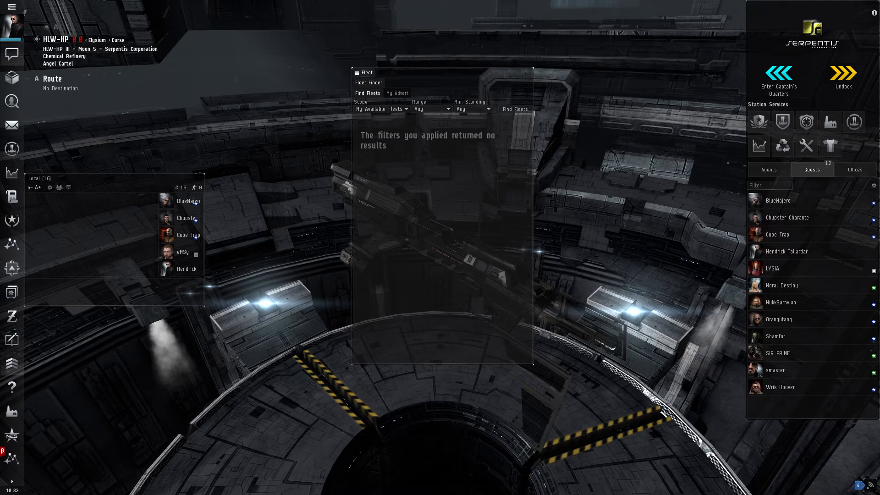
Leave the Fleet Finder and select Twitch streaming from the Social submenu
click(11, 11)
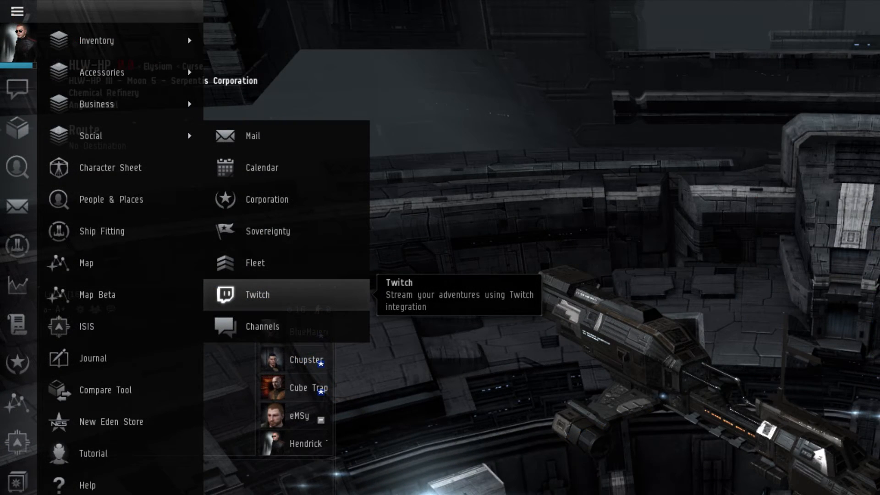
click(256, 294)
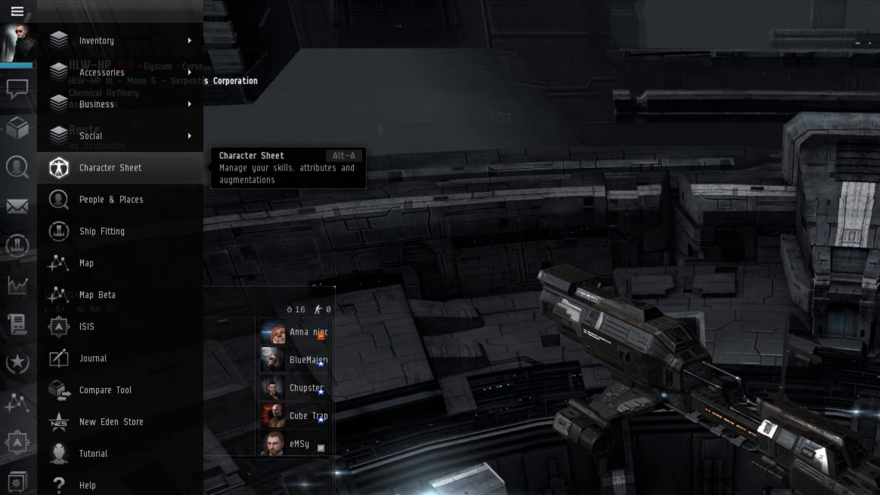
View the Character Sheet skills, then bring up People & Places from the Neocom
click(110, 167)
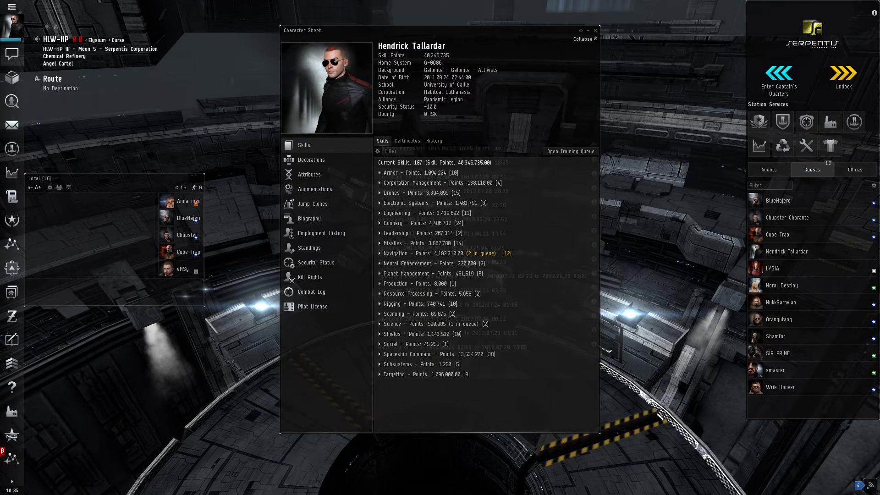
click(321, 233)
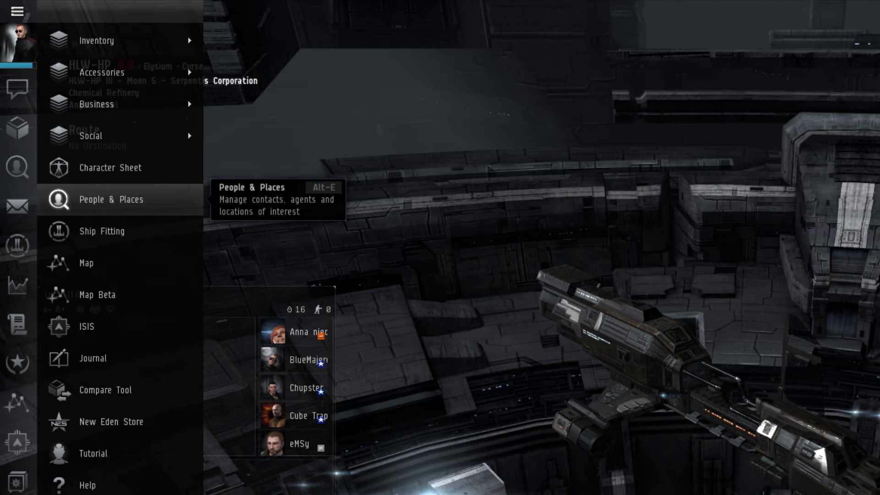
click(110, 199)
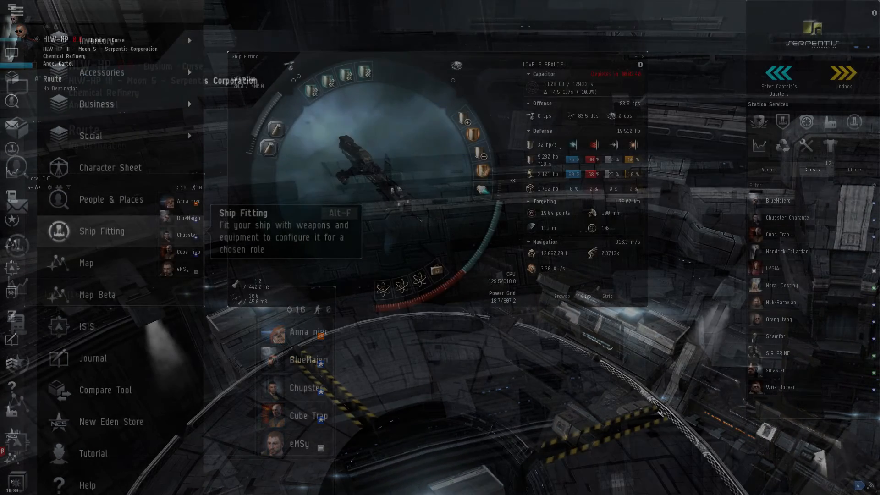
Show the Ship Fitting window for the current ship and return to the Neocom menu
click(12, 9)
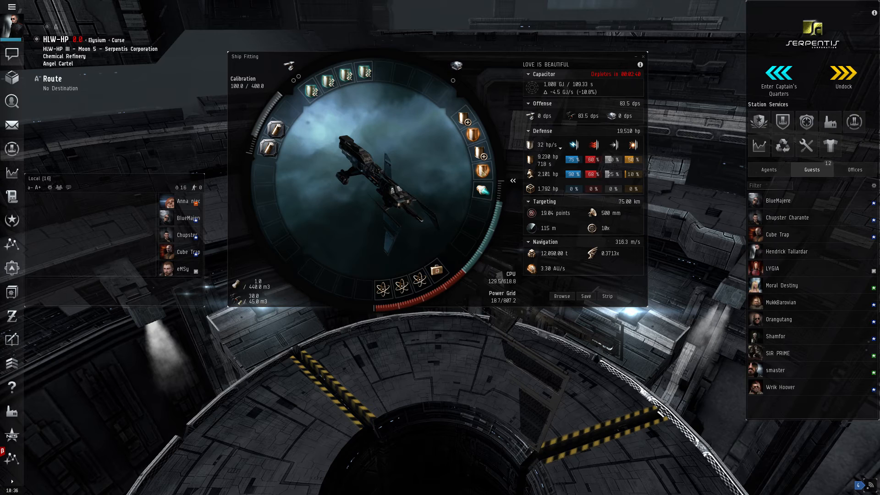
click(11, 7)
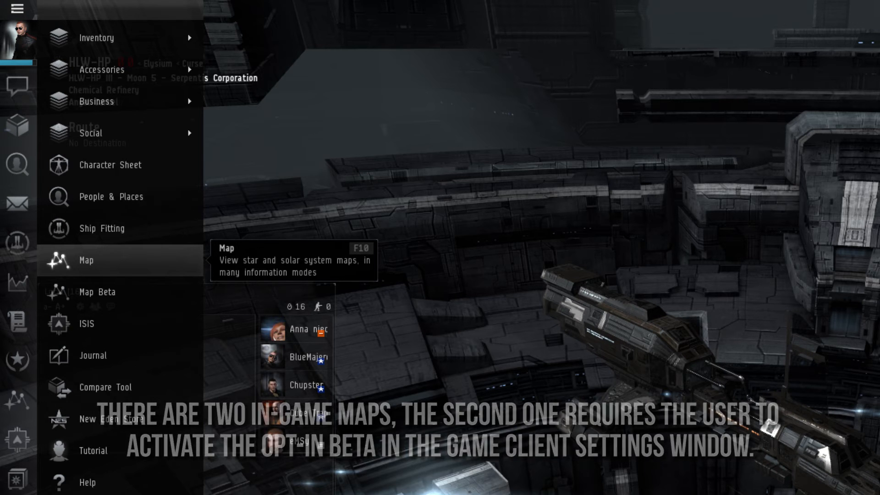
mouse_move(87, 323)
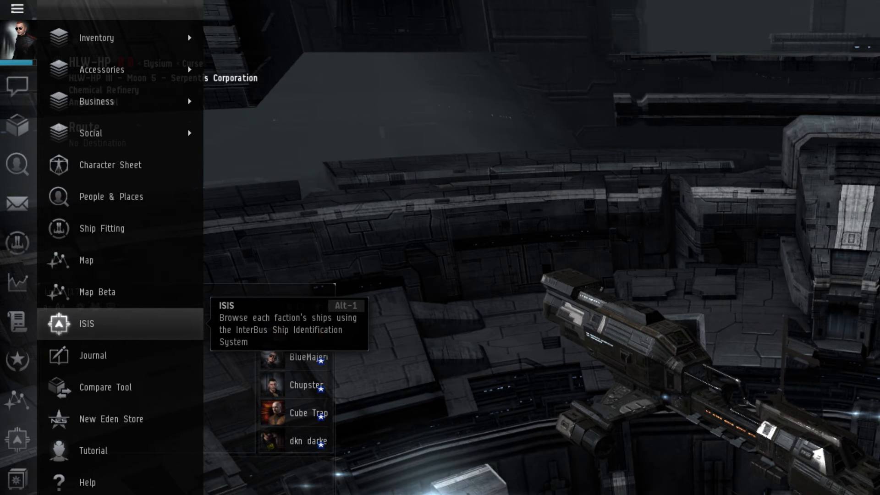
Try the ISIS ship browser, then view the empty mission Journal and return to the Neocom
click(86, 323)
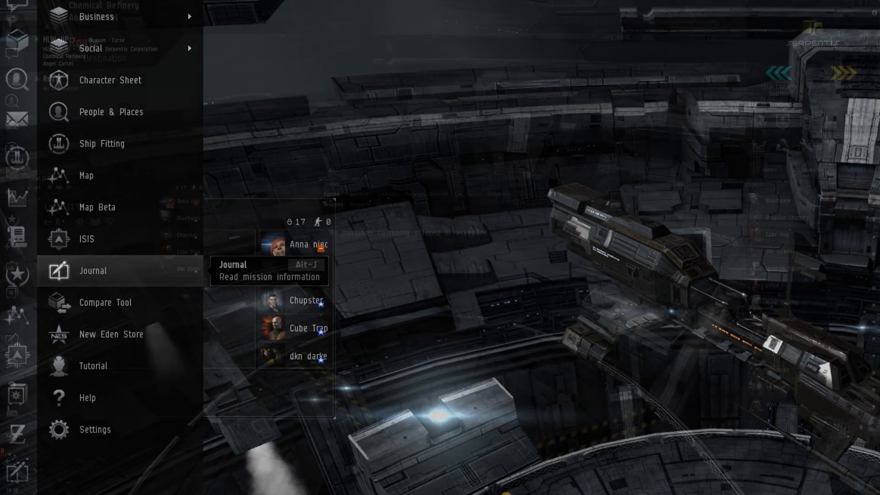
click(92, 270)
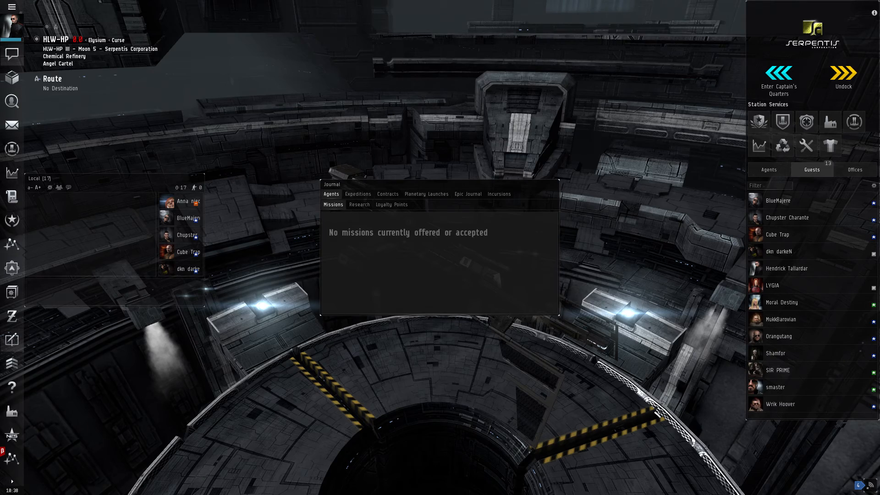
click(11, 7)
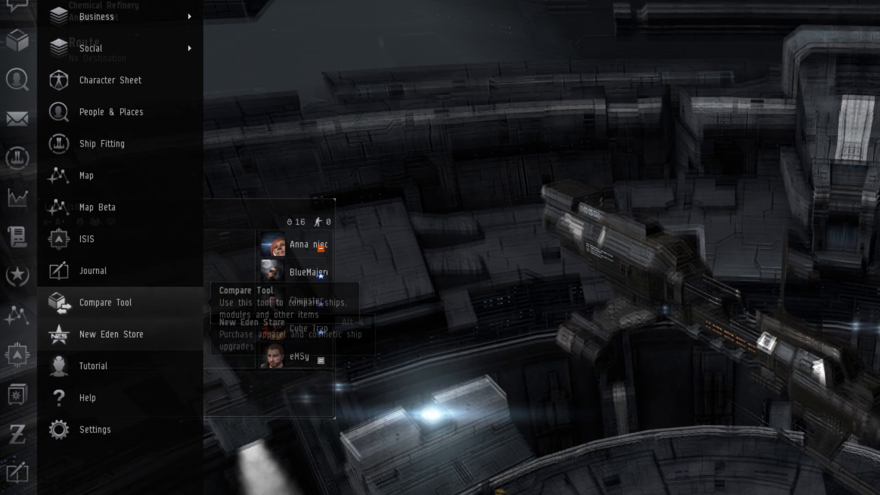
mouse_move(111, 333)
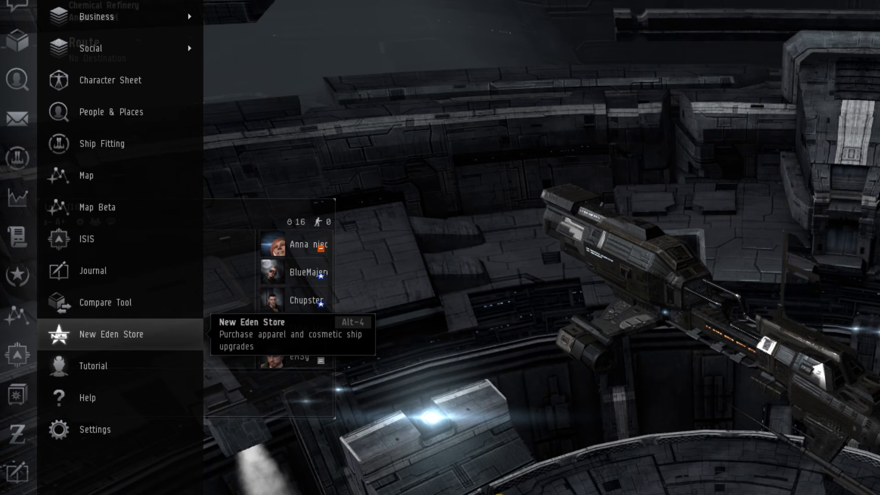
Try New Eden Store and Tutorial, then bring up EVE Help (F12) with support options
click(111, 334)
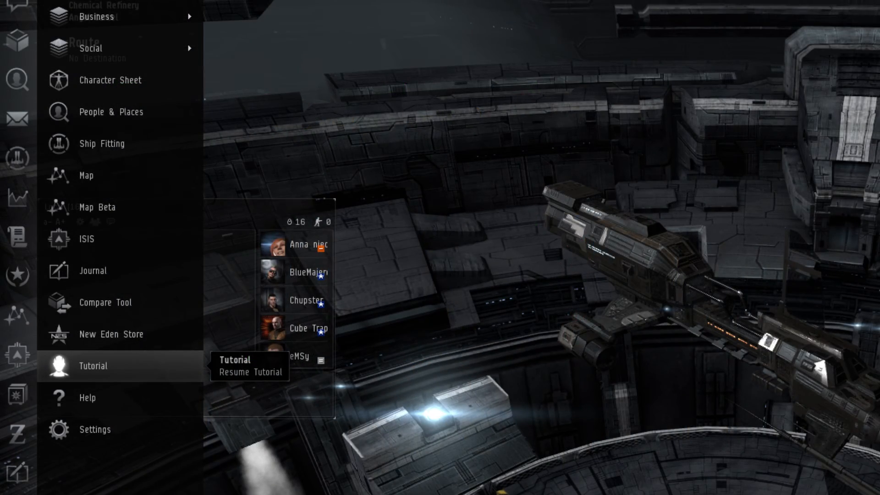
click(92, 365)
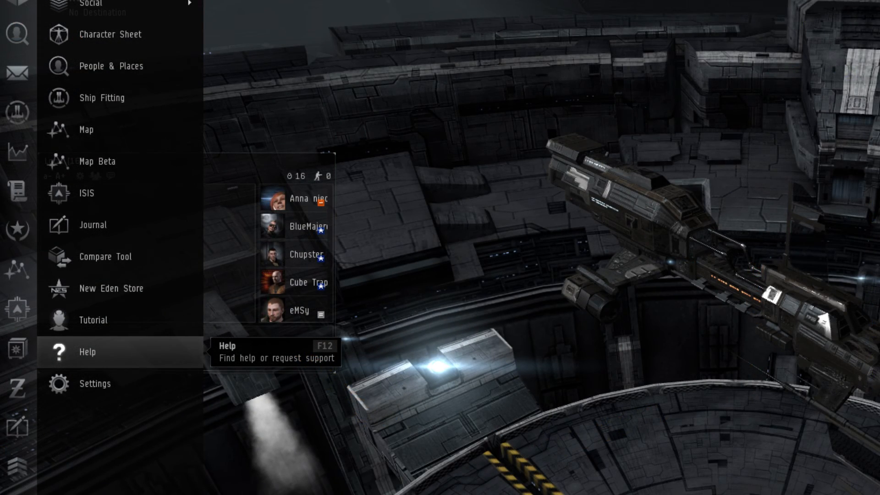
click(87, 352)
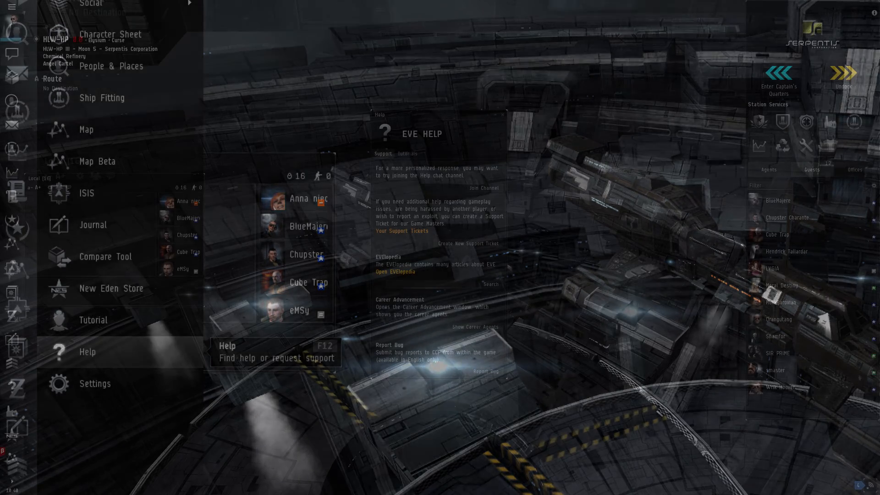